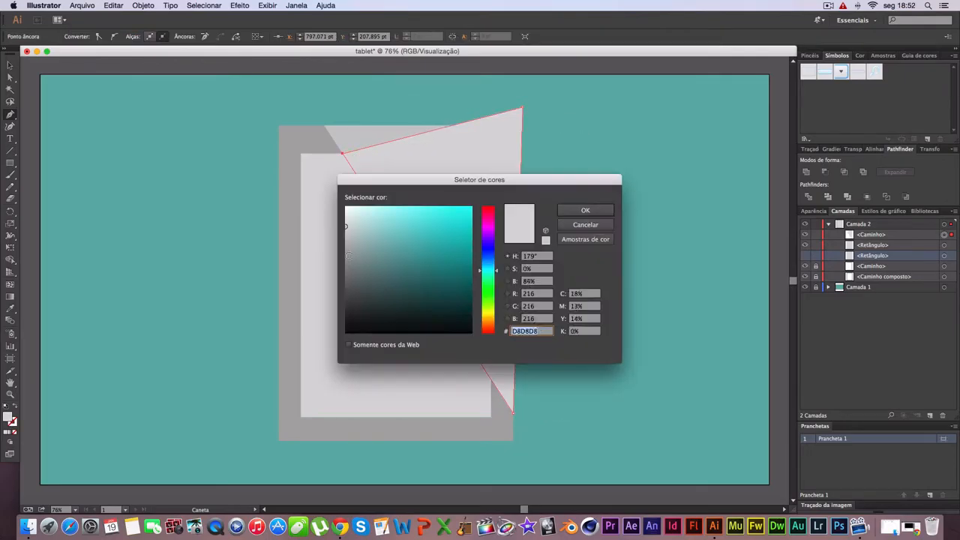
Step: Fill the shading shape with D8D8D8, the screen with CACCCC and the bezel with AEAFAF
{"action": "left_click", "coordinate": [585, 210]}
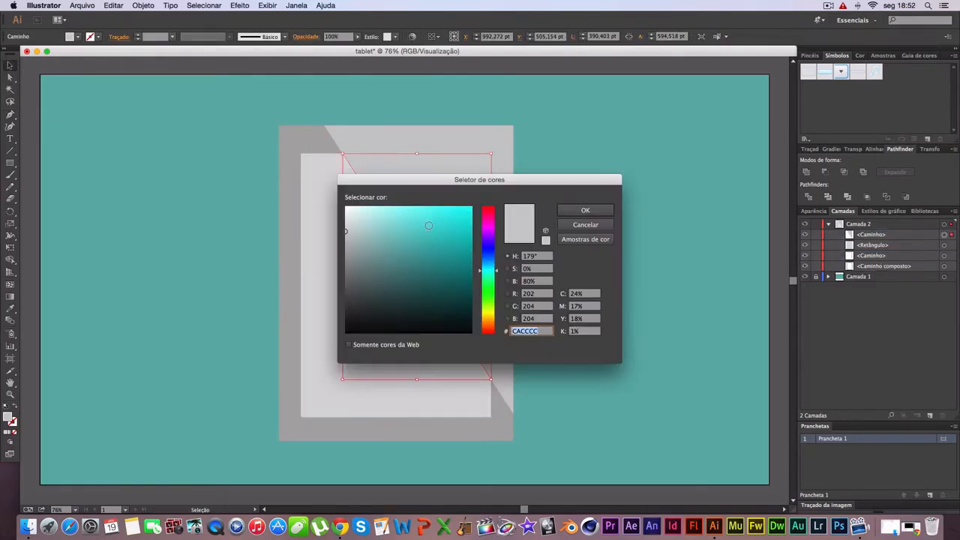
{"action": "left_click", "coordinate": [585, 210]}
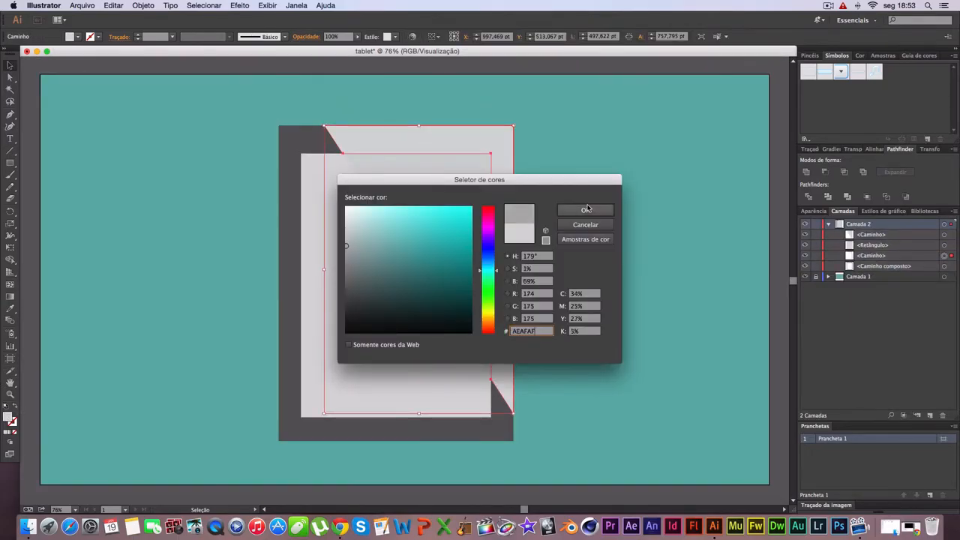
{"action": "left_click", "coordinate": [585, 210]}
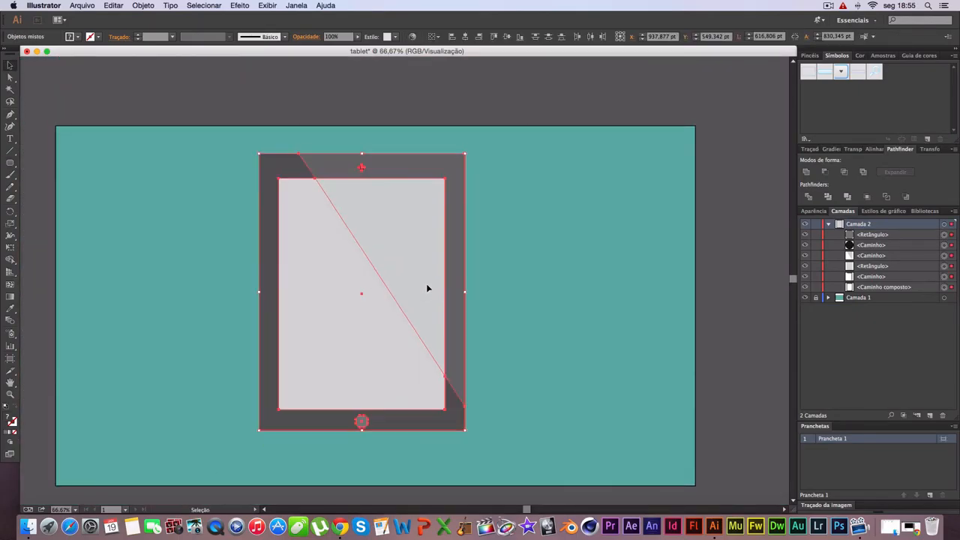
Step: Open the Objeto menu with the camera, home button and tablet parts selected
{"action": "left_click", "coordinate": [142, 5]}
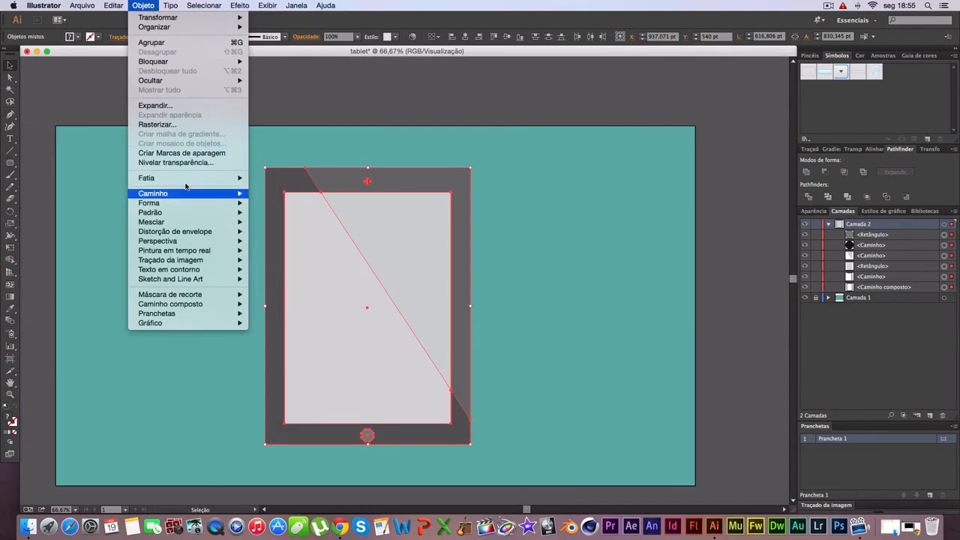